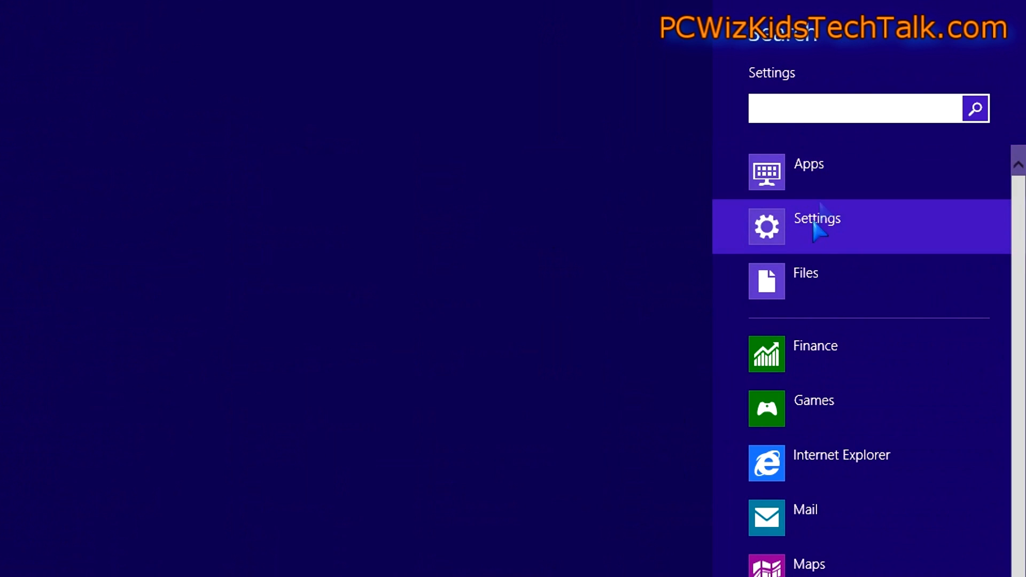
Step: Search 'password' in the Search charm and open the Users account settings result
text(pass)
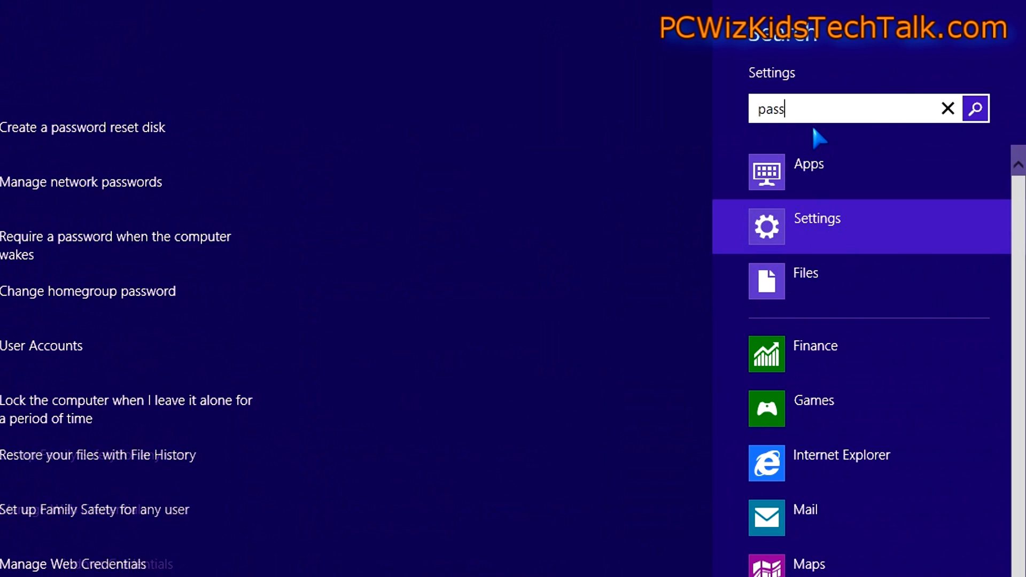
text(word)
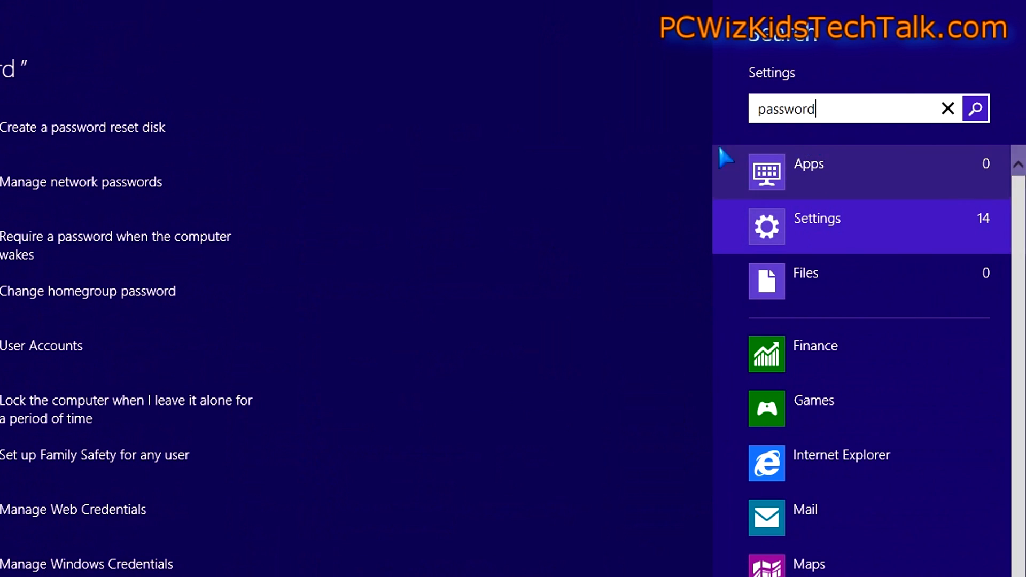
click(816, 226)
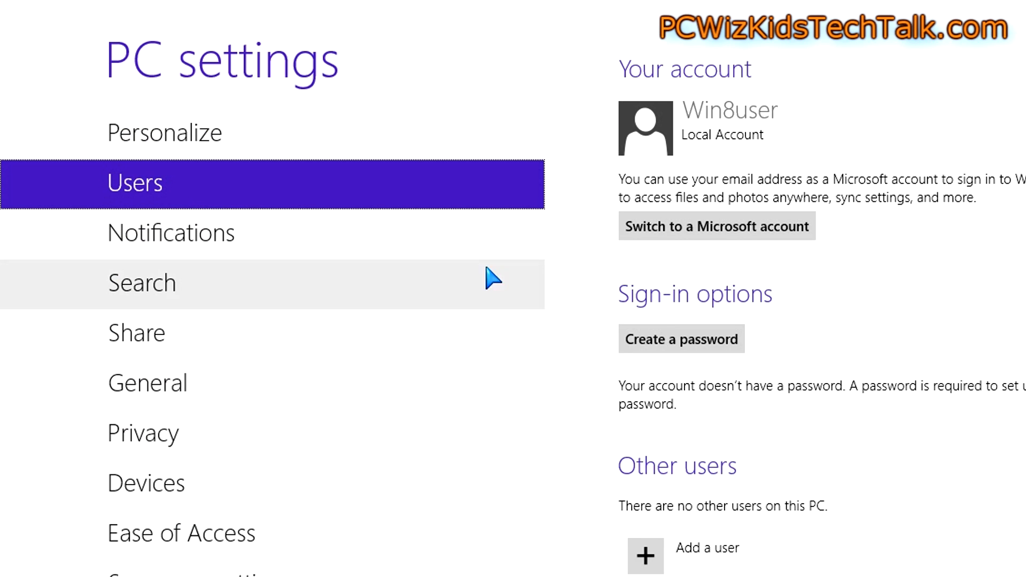
mouse_move(759, 282)
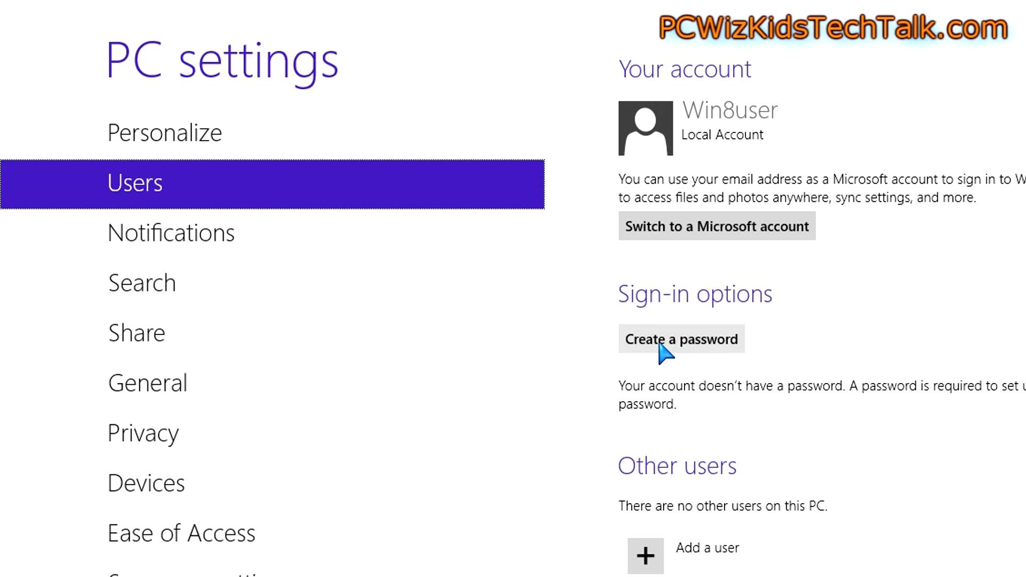
Step: Start creating a password for the Win8user local account under Sign-in options
click(681, 339)
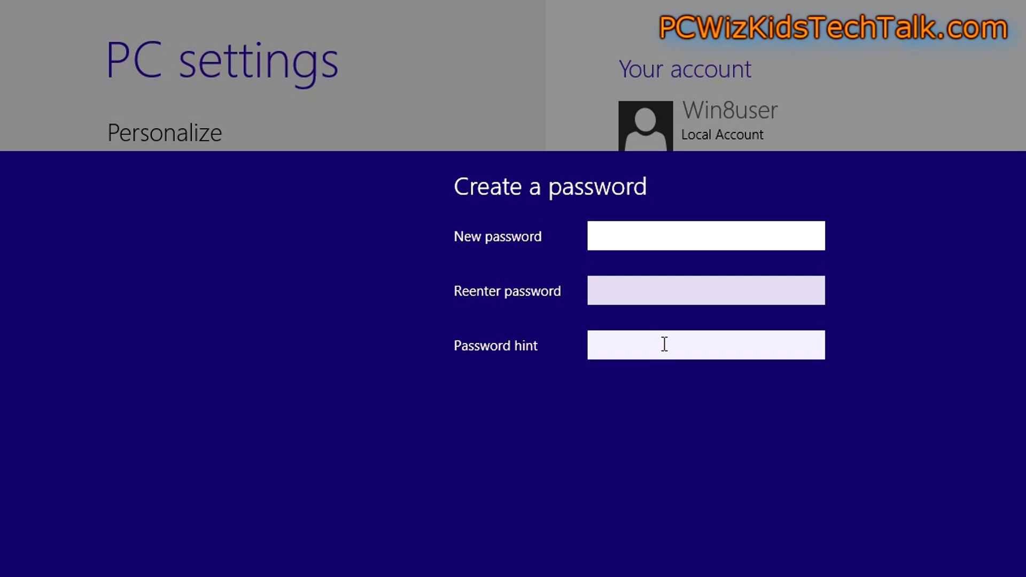
mouse_move(689, 163)
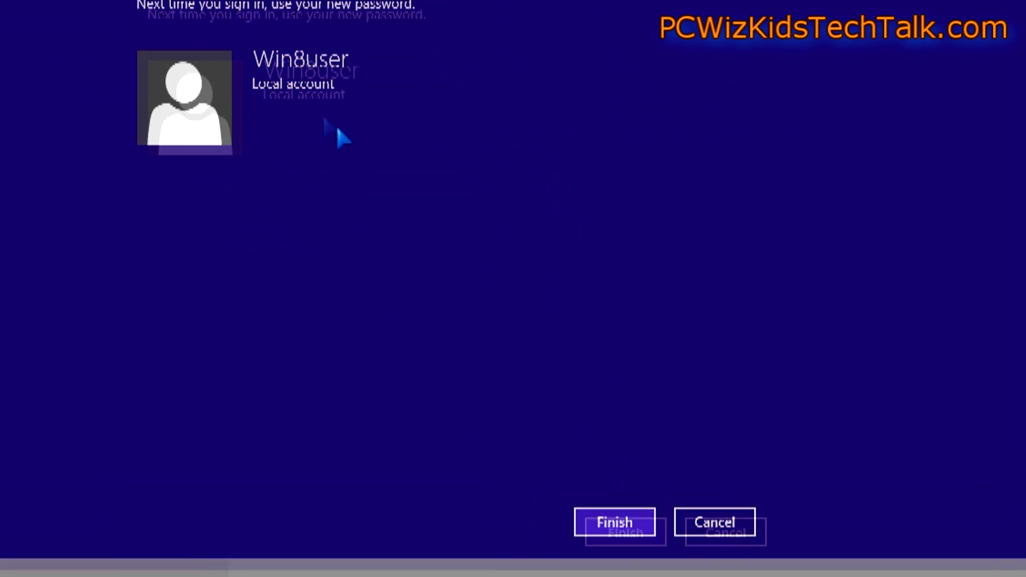
Step: Finish setting the new password so picture password and PIN become available
click(614, 523)
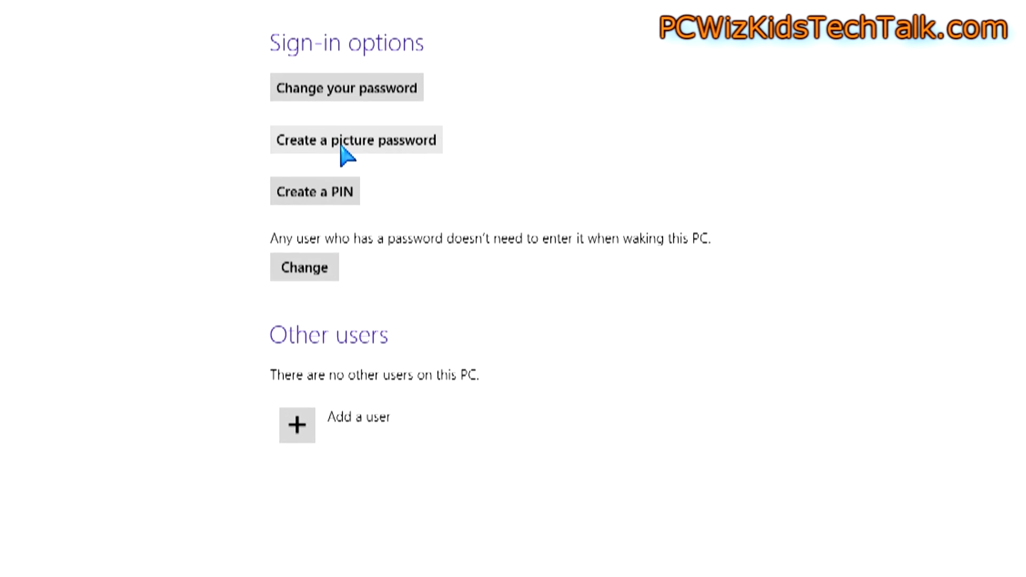
Step: Begin picture password setup and confirm the current account password
click(355, 140)
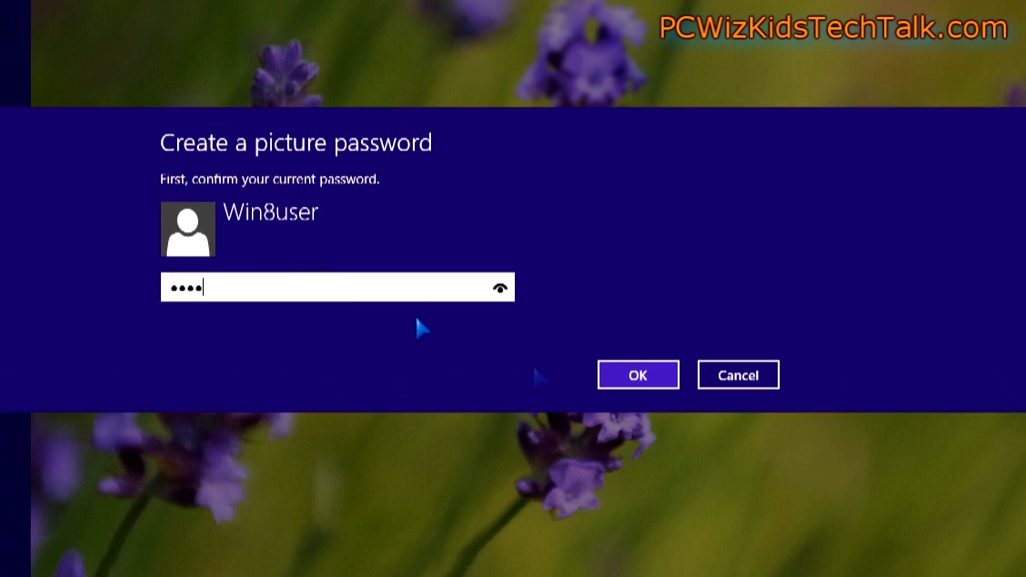
click(637, 374)
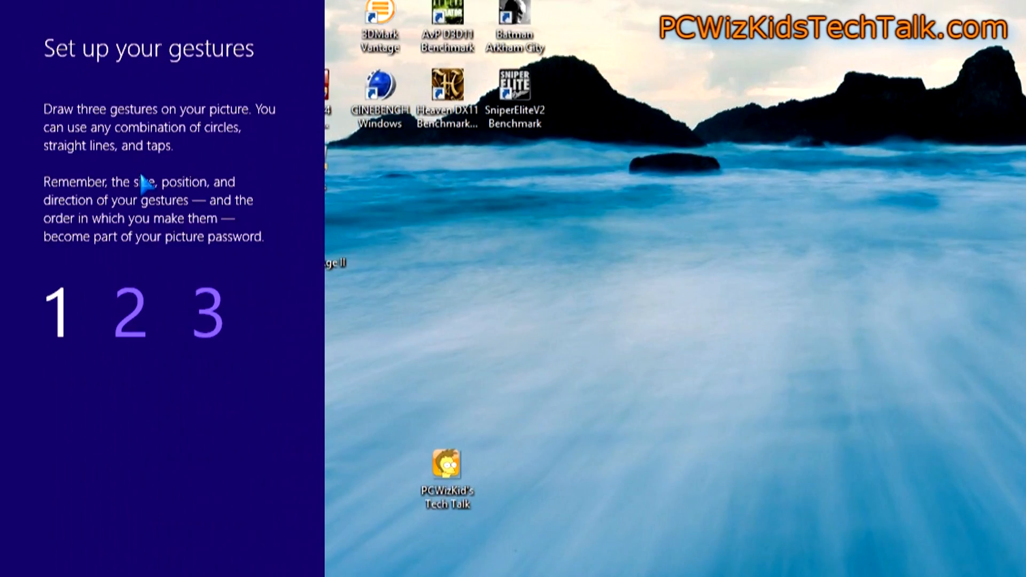
mouse_move(141, 262)
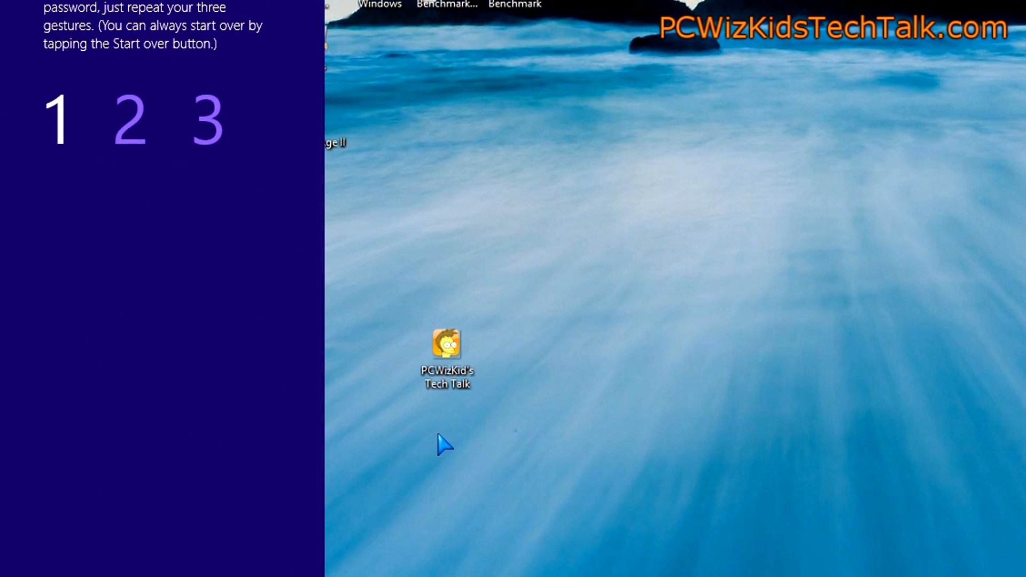
mouse_move(403, 290)
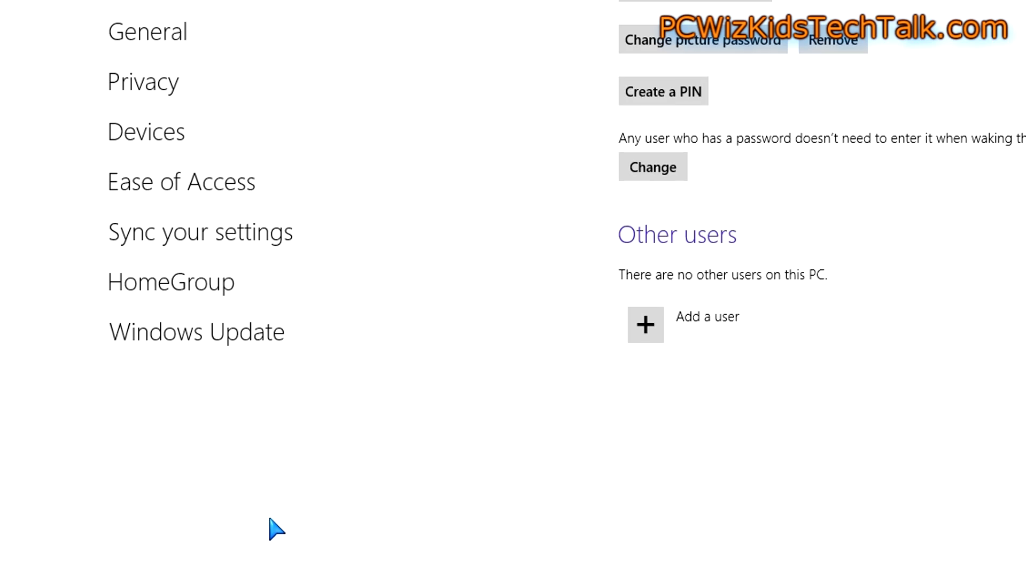
mouse_move(728, 410)
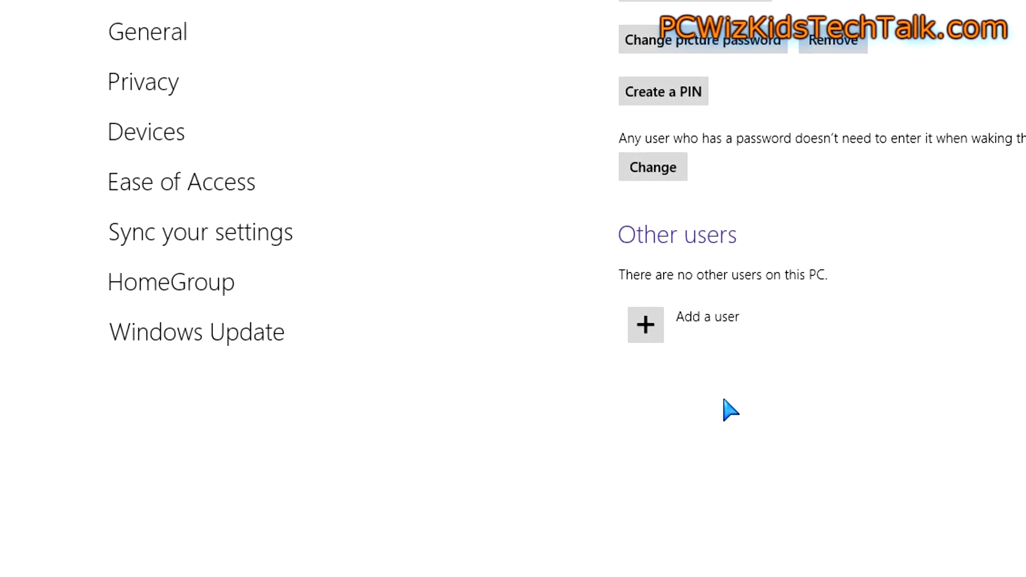
scroll(up, 3)
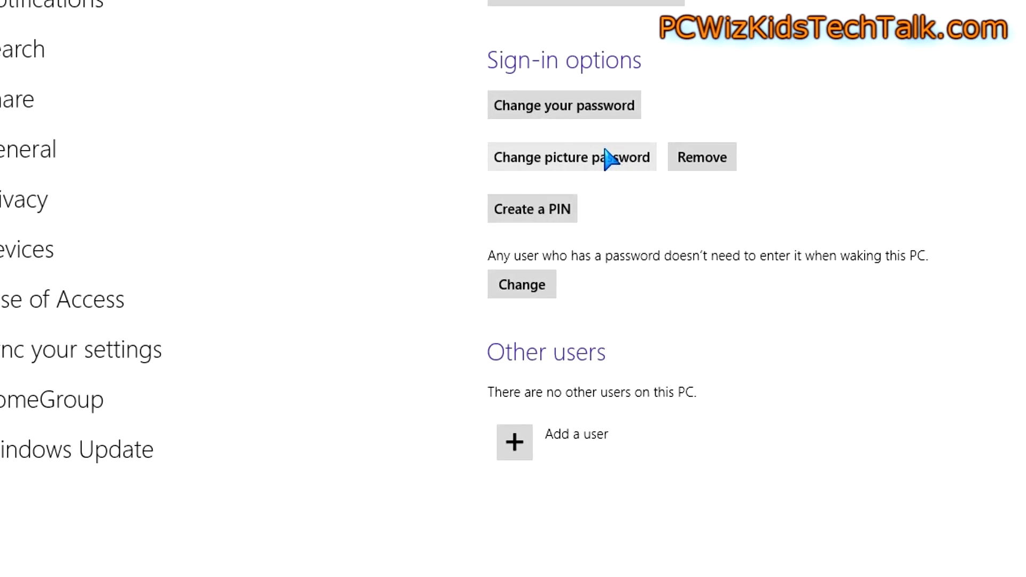
mouse_move(611, 291)
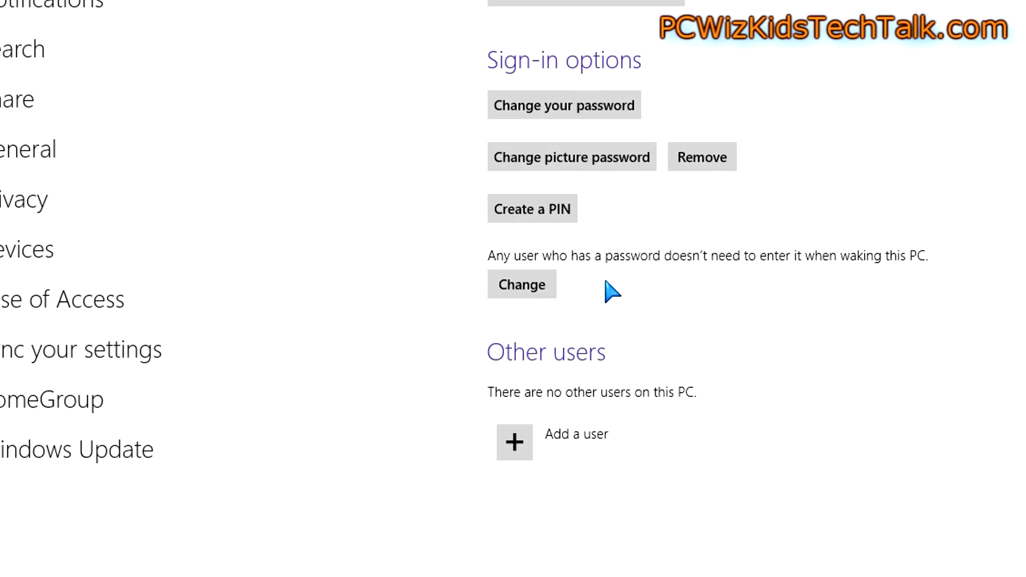